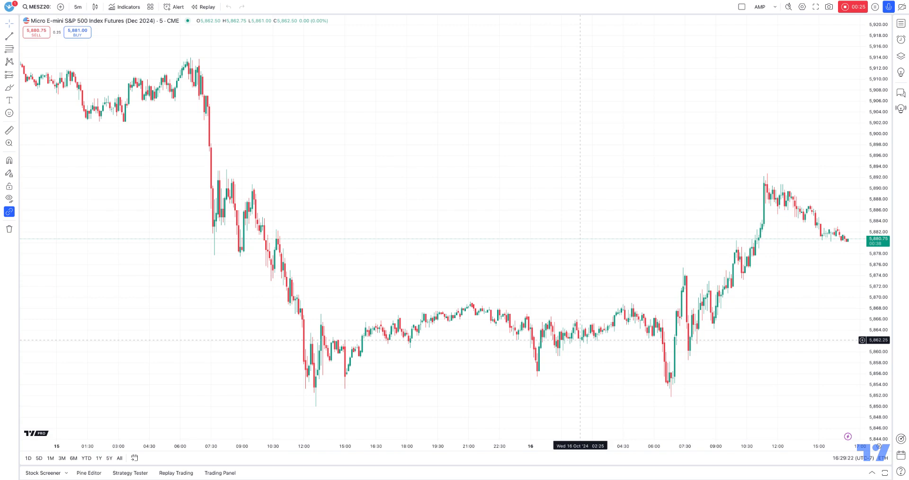
pyautogui.moveTo(361, 373)
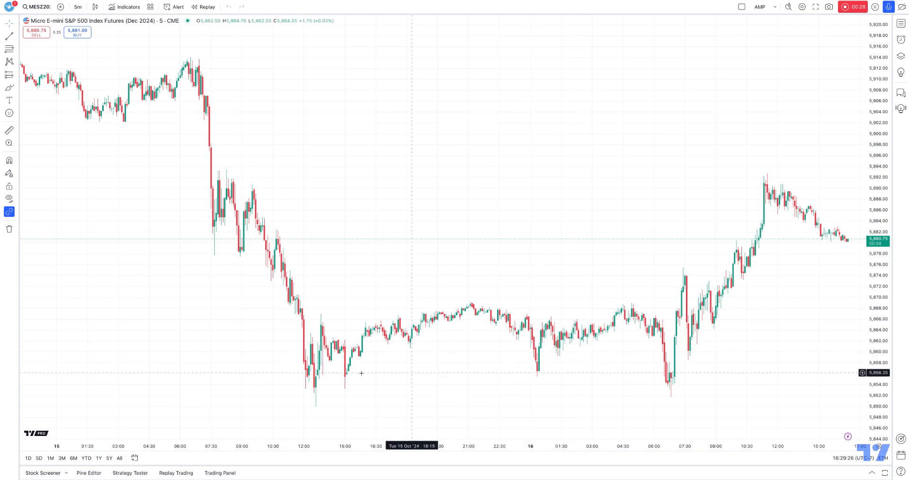
pyautogui.moveTo(267, 432)
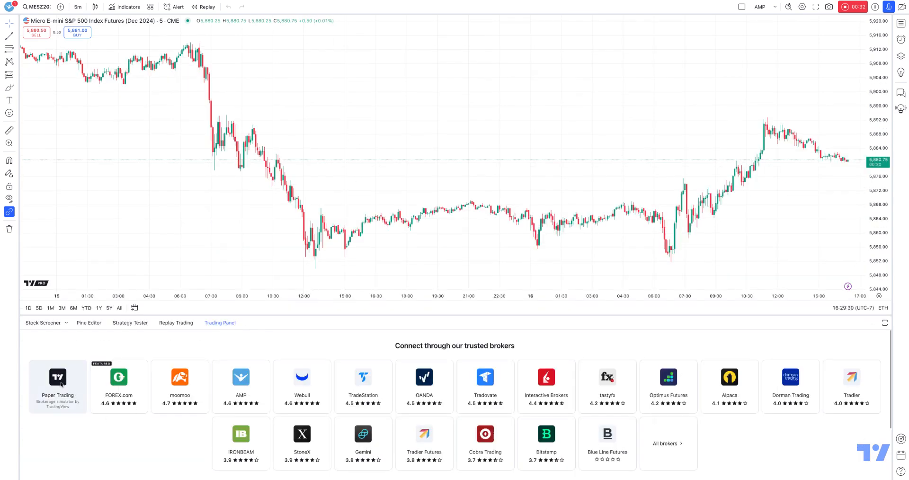
# Step: Connect the Paper Trading simulator and make AMP_Futures the active account
pyautogui.click(57, 385)
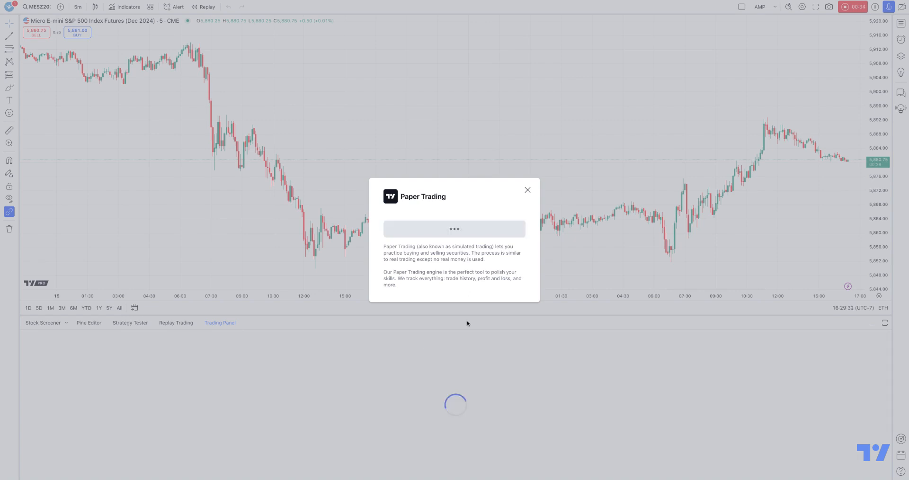
pyautogui.click(526, 190)
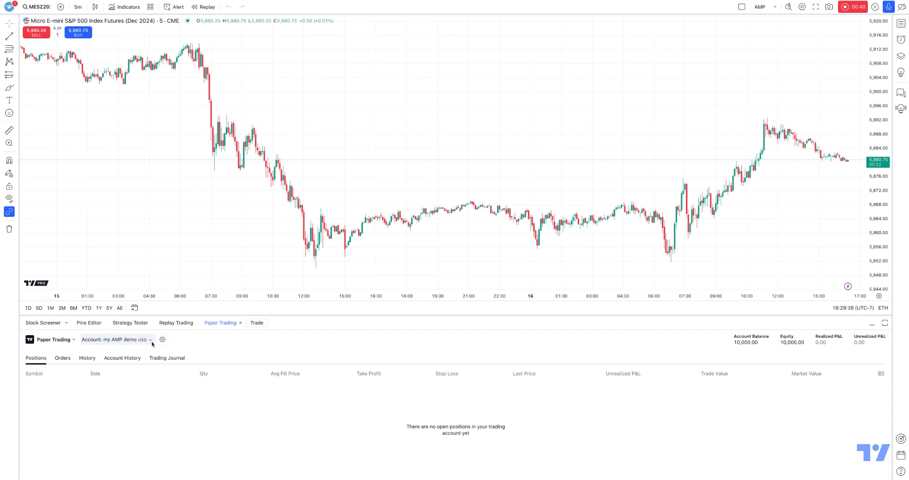
pyautogui.click(116, 339)
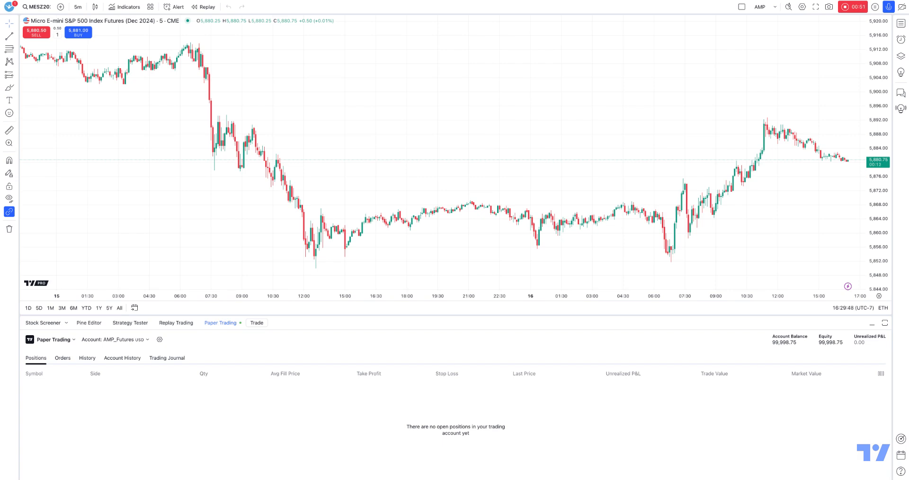
pyautogui.moveTo(283, 367)
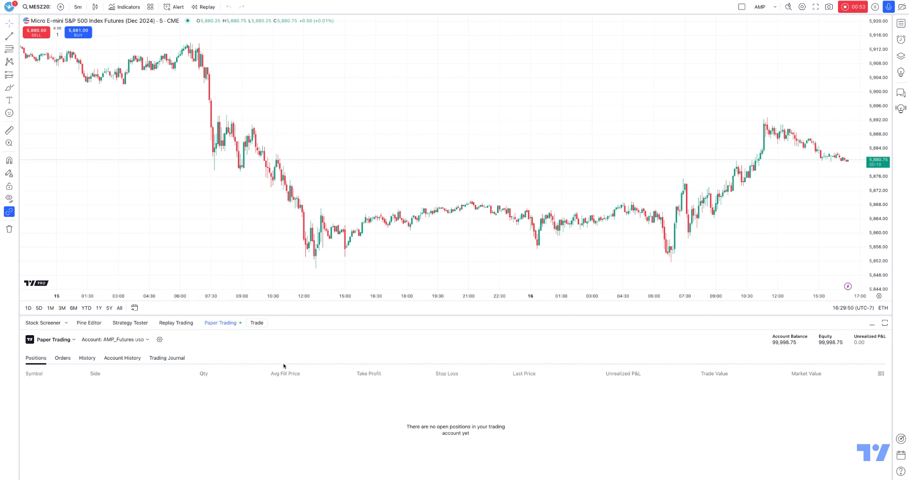
# Step: Begin a new paper account, entering the name 'my amp demo 2' and a 5000 balance
pyautogui.click(116, 340)
pyautogui.write('m')
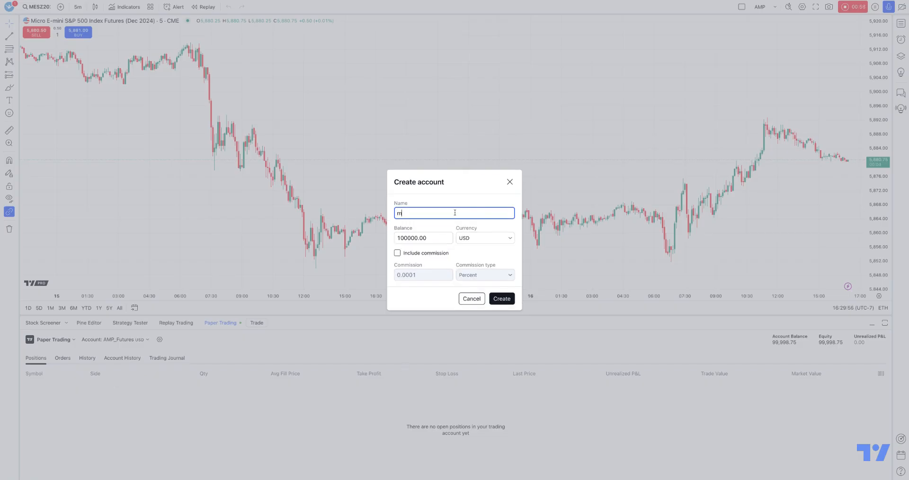
pyautogui.write('y amp demo 1')
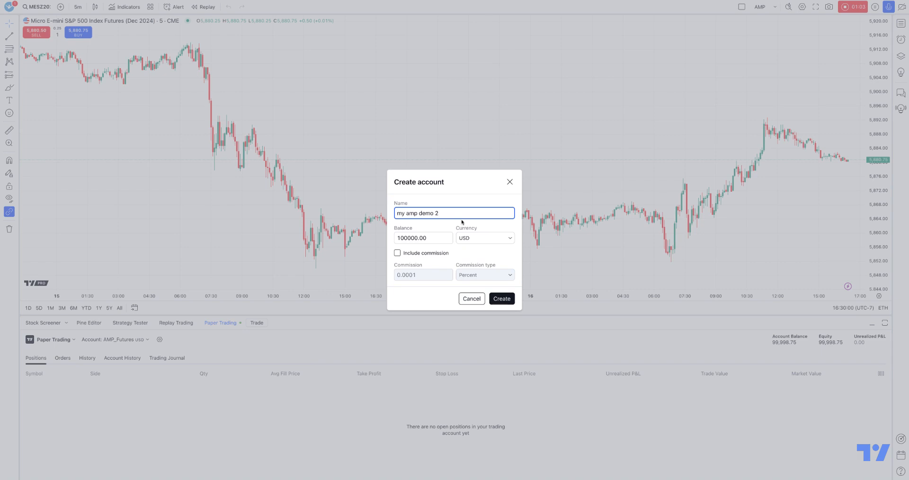
pyautogui.click(423, 238)
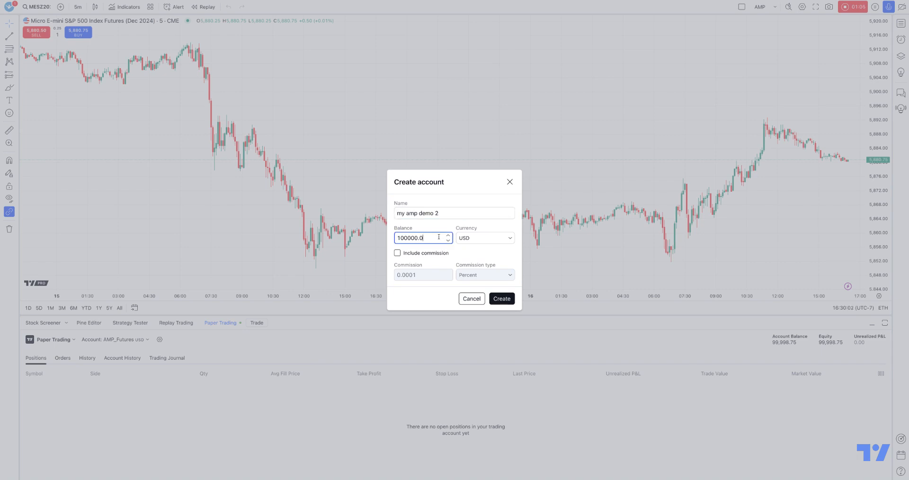
pyautogui.write('5000')
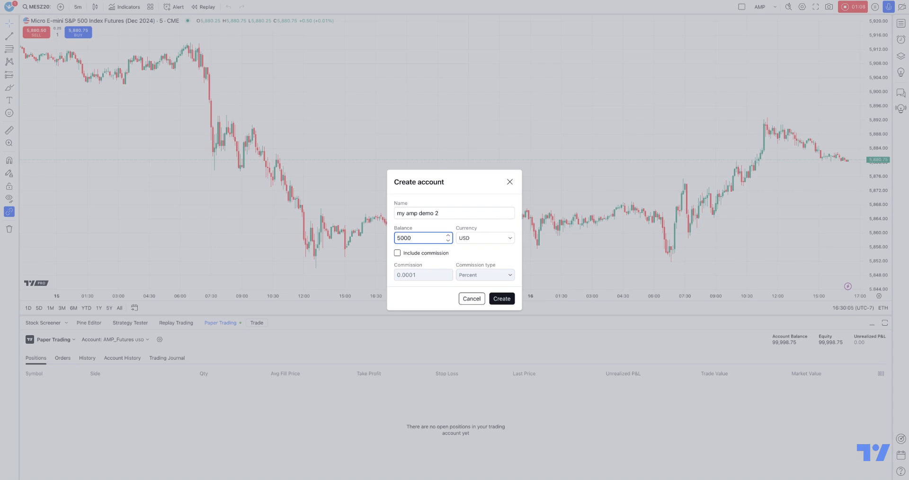
pyautogui.click(485, 238)
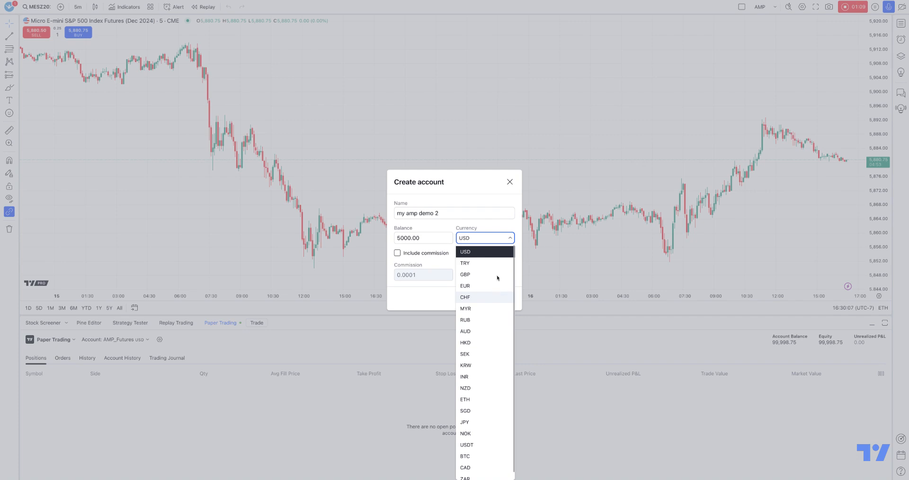
pyautogui.moveTo(492, 308)
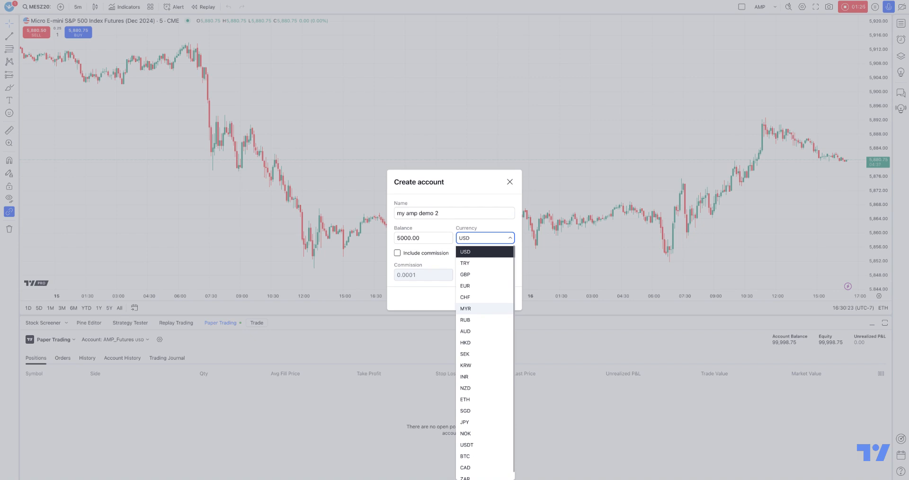
pyautogui.click(465, 252)
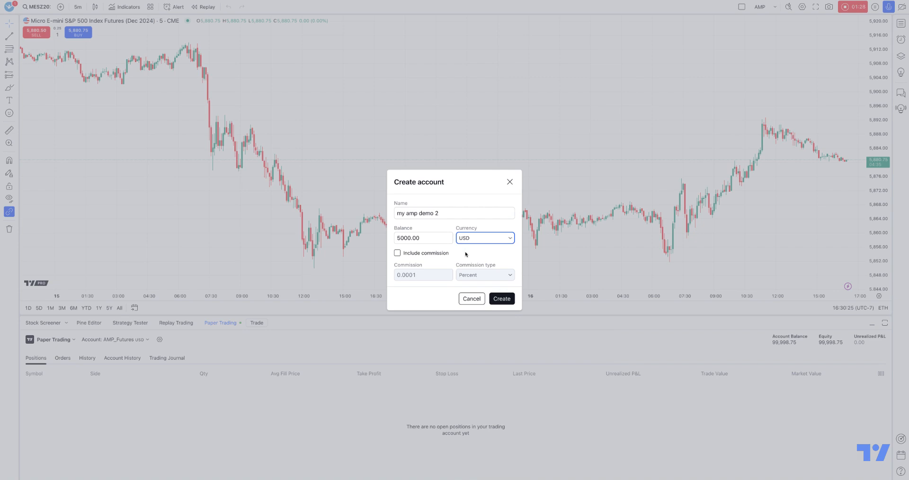
# Step: Set commission type to Fixed, leave commission disabled, and create the 'my amp demo 2' account
pyautogui.click(398, 253)
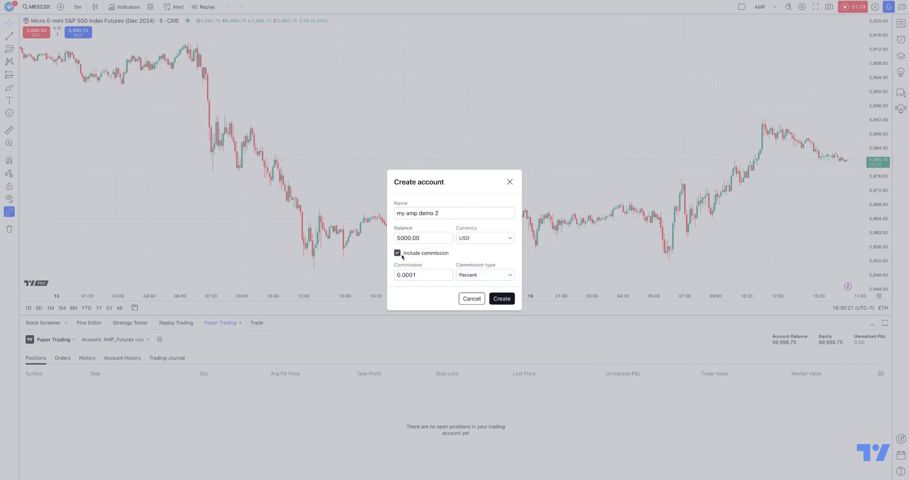
pyautogui.click(485, 274)
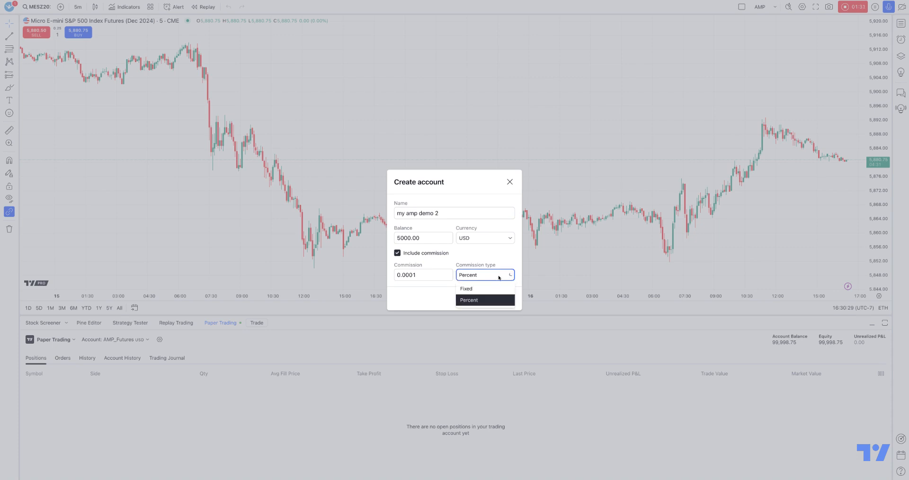
pyautogui.click(466, 289)
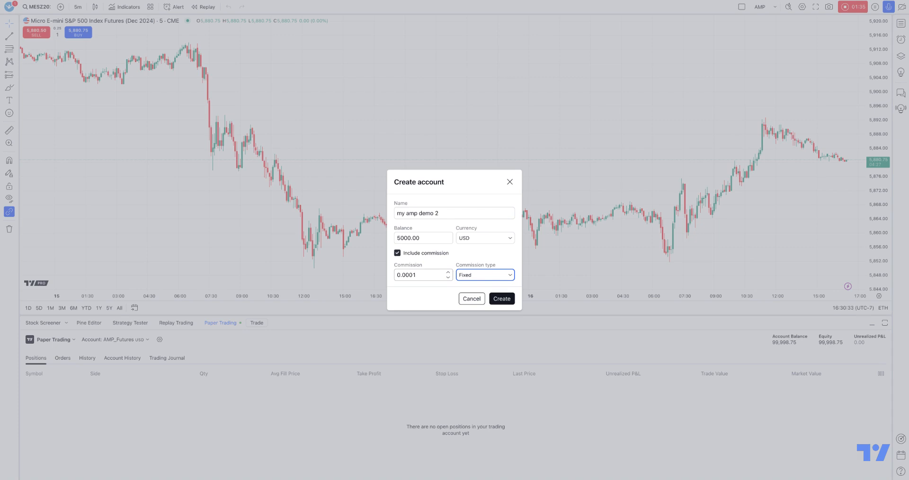
pyautogui.click(398, 253)
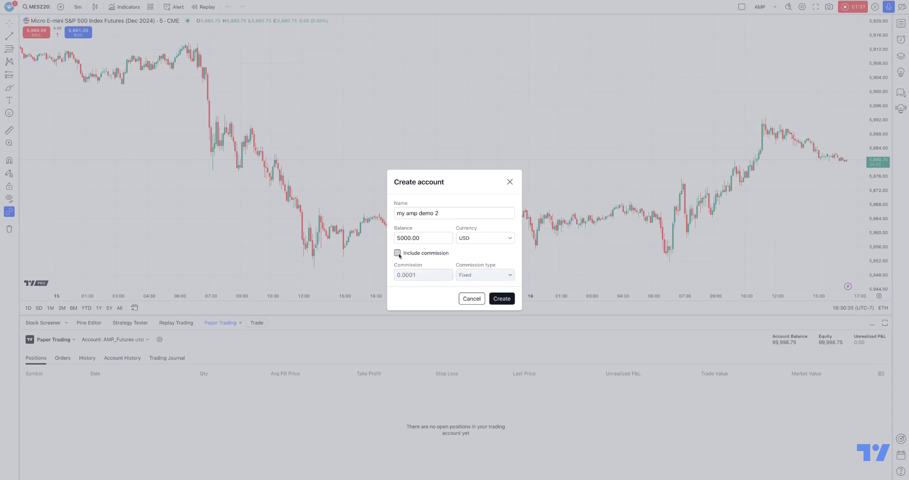
pyautogui.click(501, 299)
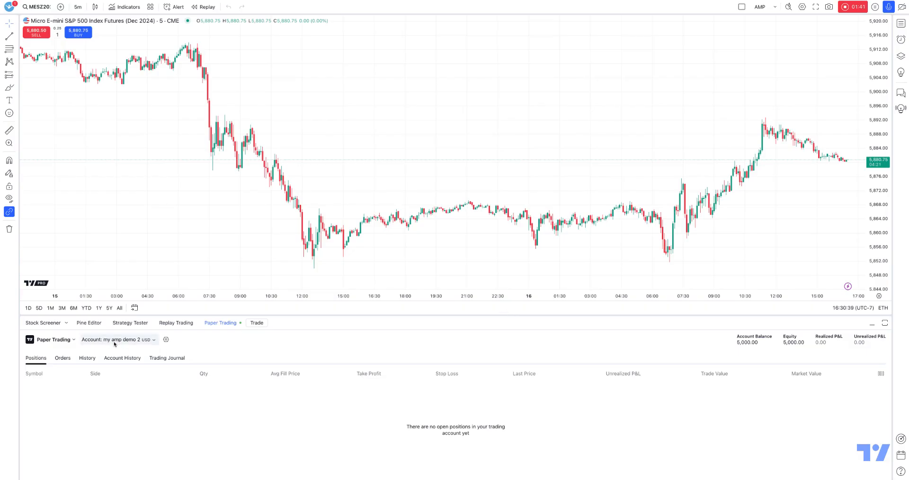
# Step: Select AMP_Futures as the active paper trading account
pyautogui.click(119, 339)
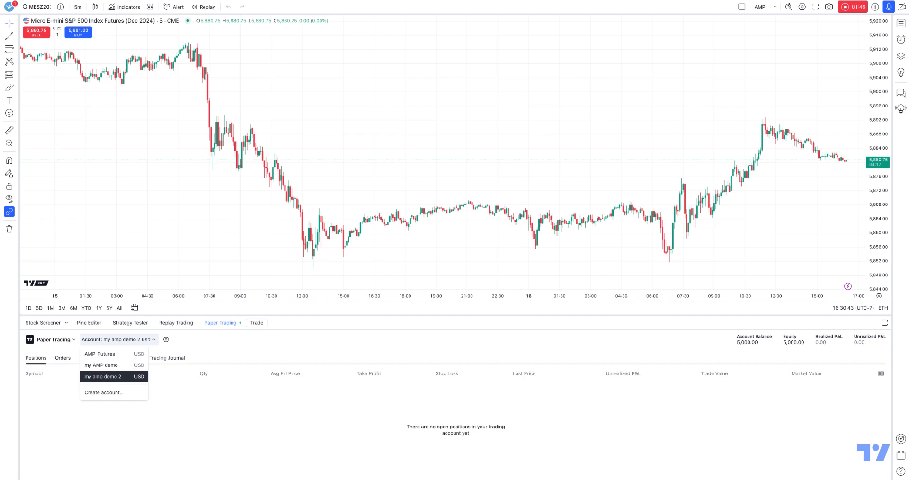
pyautogui.click(99, 354)
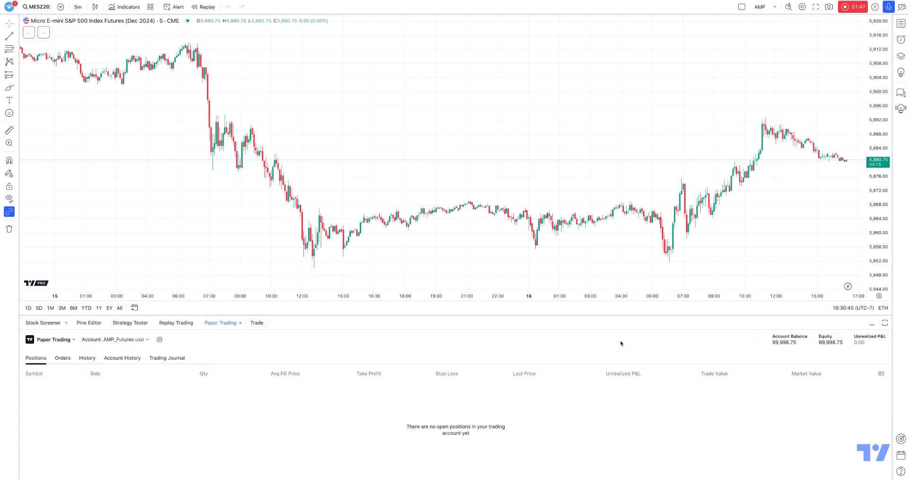